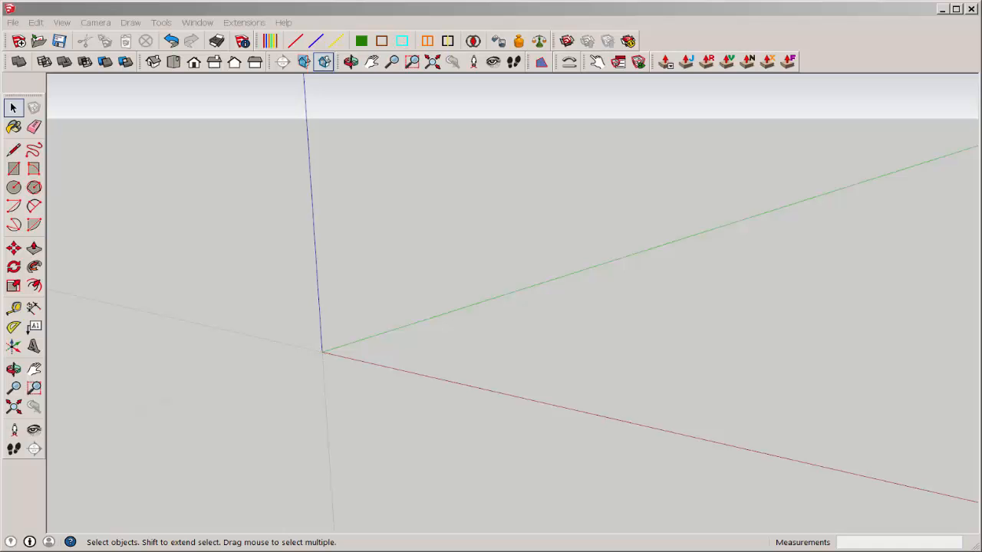
# Open puzzle piece 1.png as an image and place it flat at the origin
pyautogui.click(10, 22)
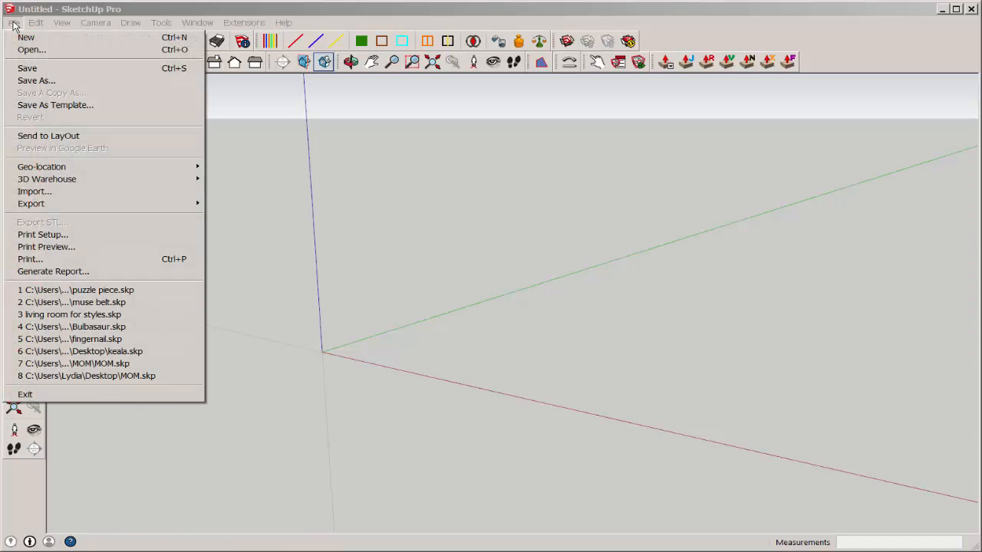
pyautogui.click(33, 191)
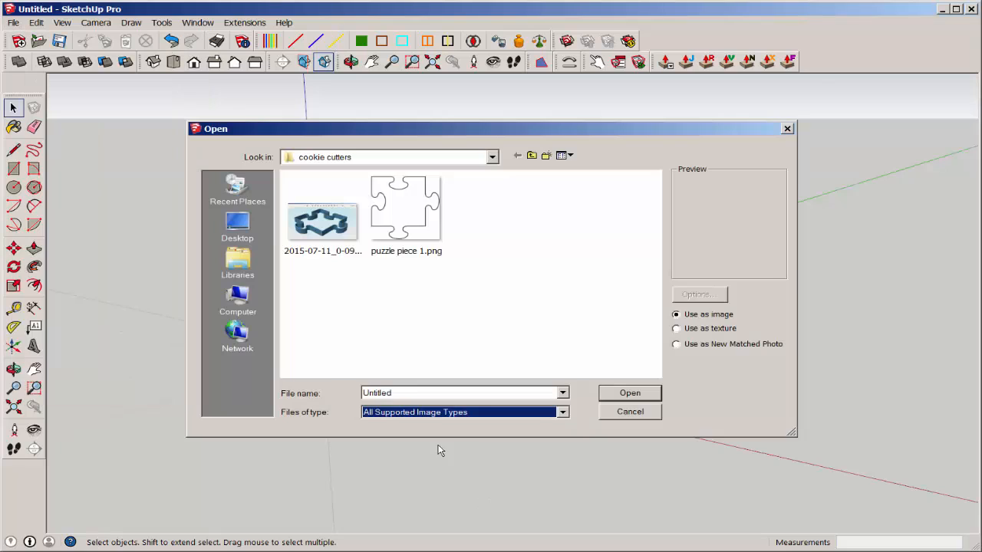
pyautogui.click(406, 207)
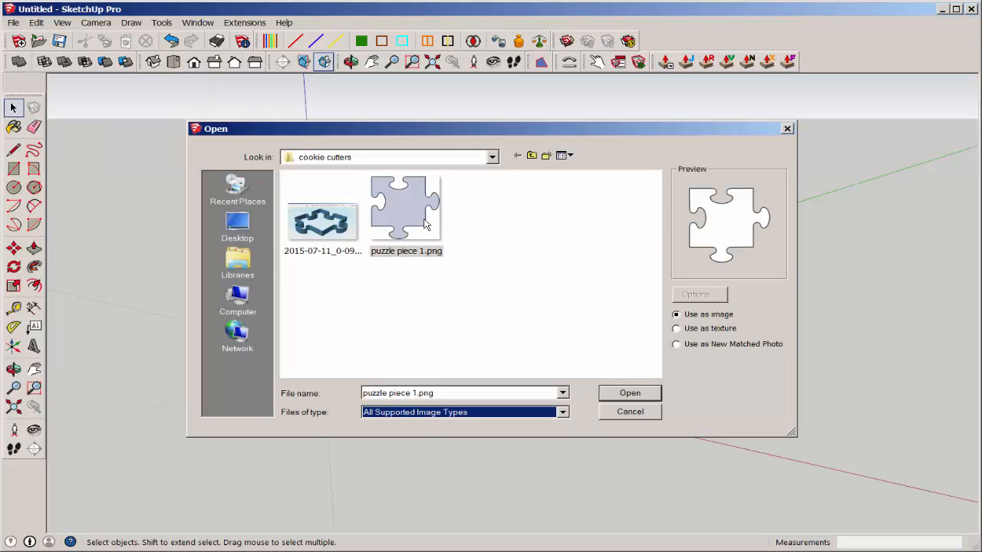
pyautogui.click(630, 393)
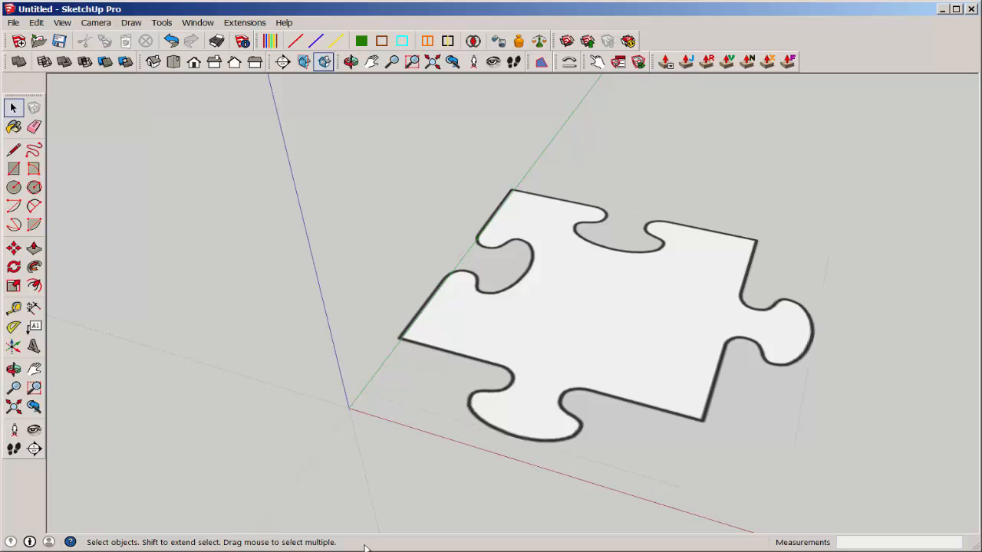
pyautogui.moveTo(720, 545)
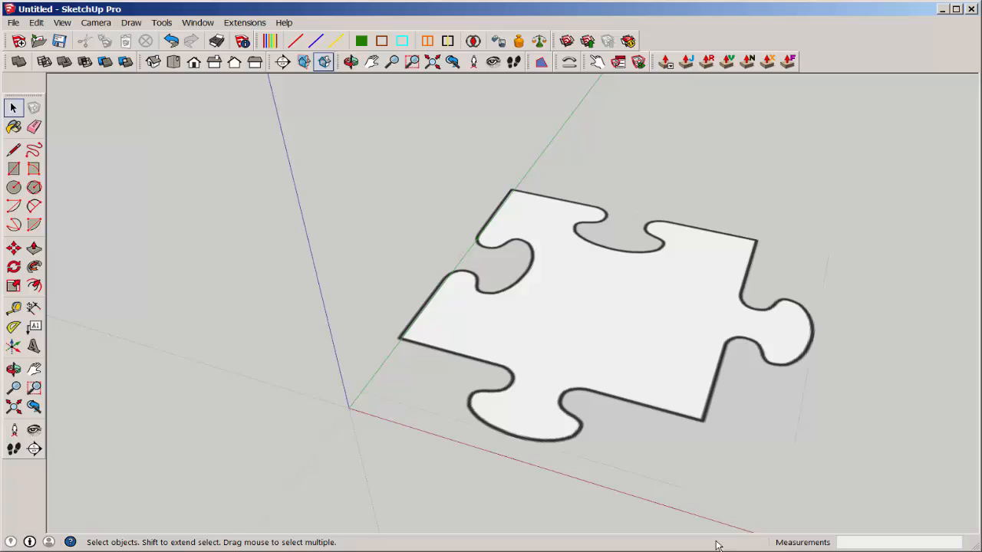
pyautogui.moveTo(827, 298)
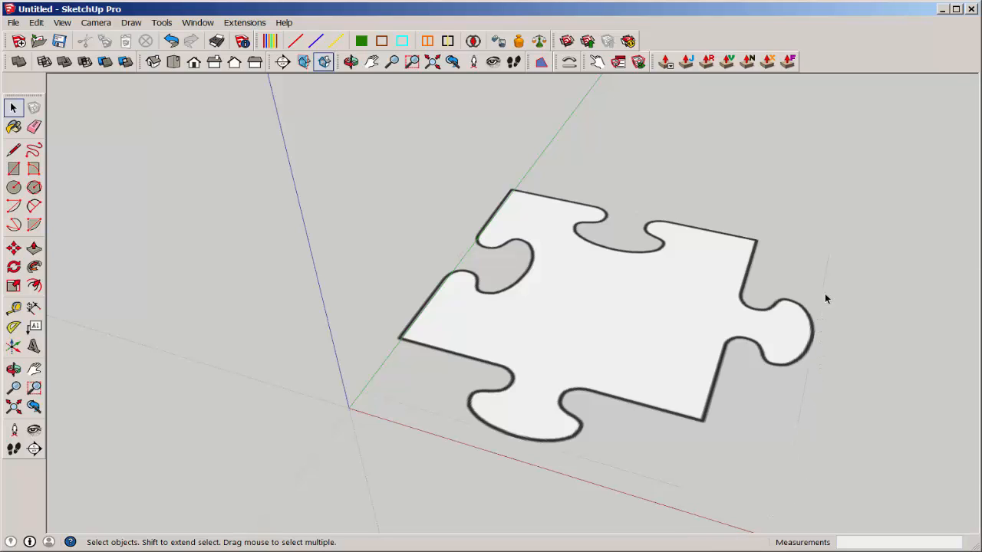
pyautogui.moveTo(669, 489)
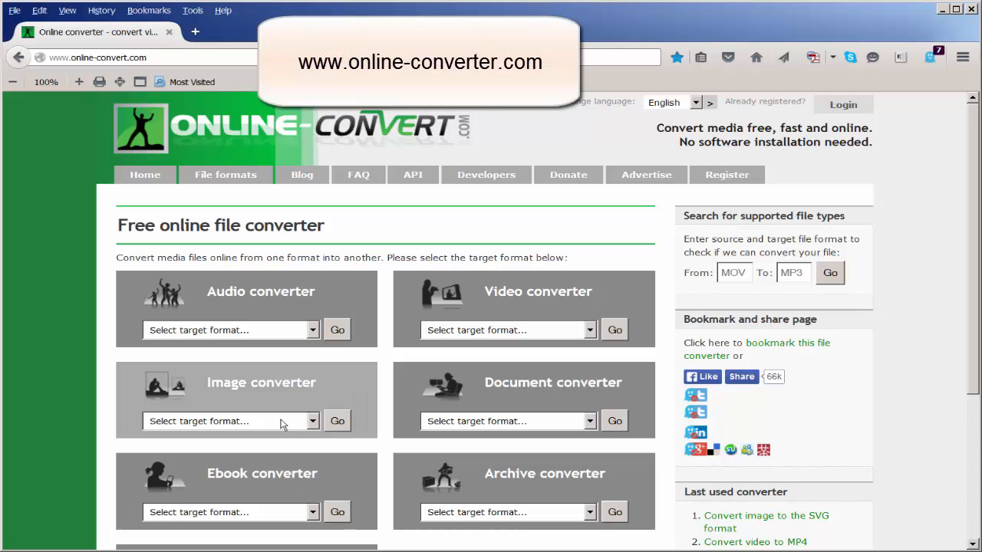
# Go to Online-Convert's Convert to SVG image page and open the upload file picker
pyautogui.click(230, 422)
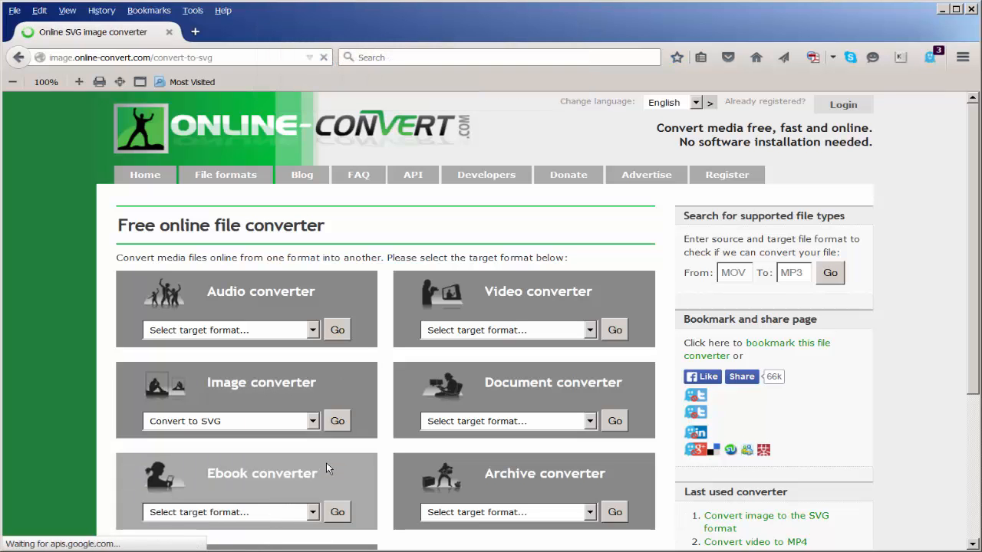
pyautogui.click(337, 421)
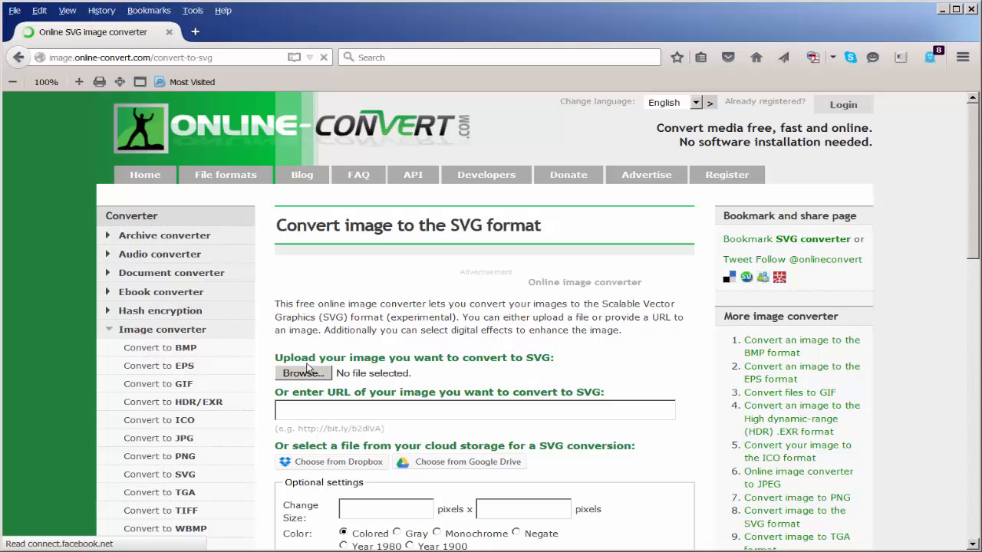
pyautogui.click(302, 373)
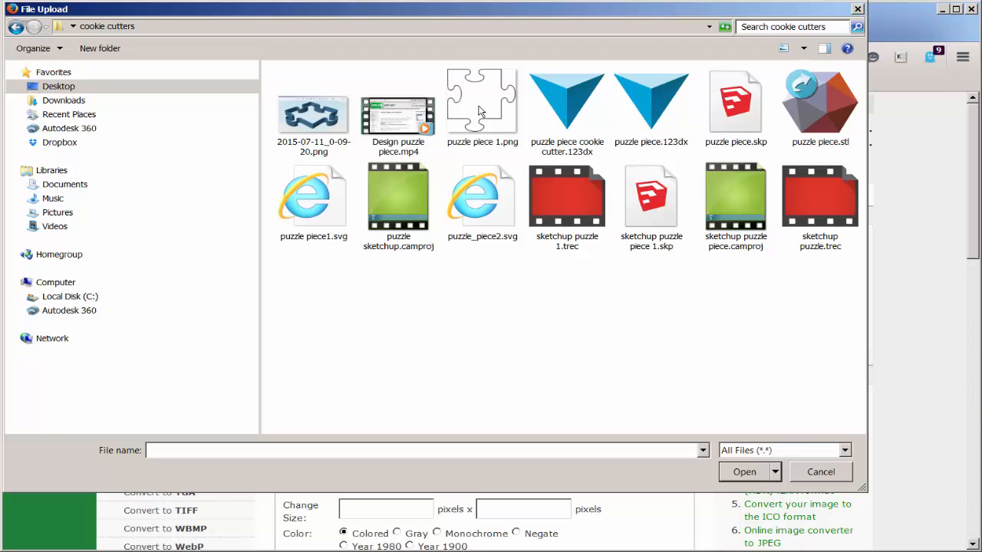
# Upload puzzle piece 1.png and convert it to SVG
pyautogui.click(746, 472)
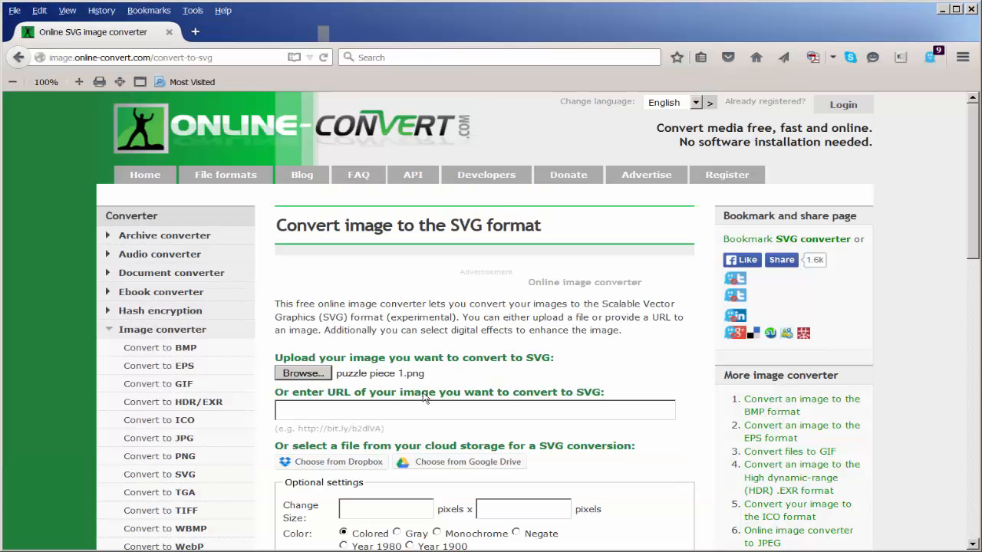
pyautogui.scroll(-3)
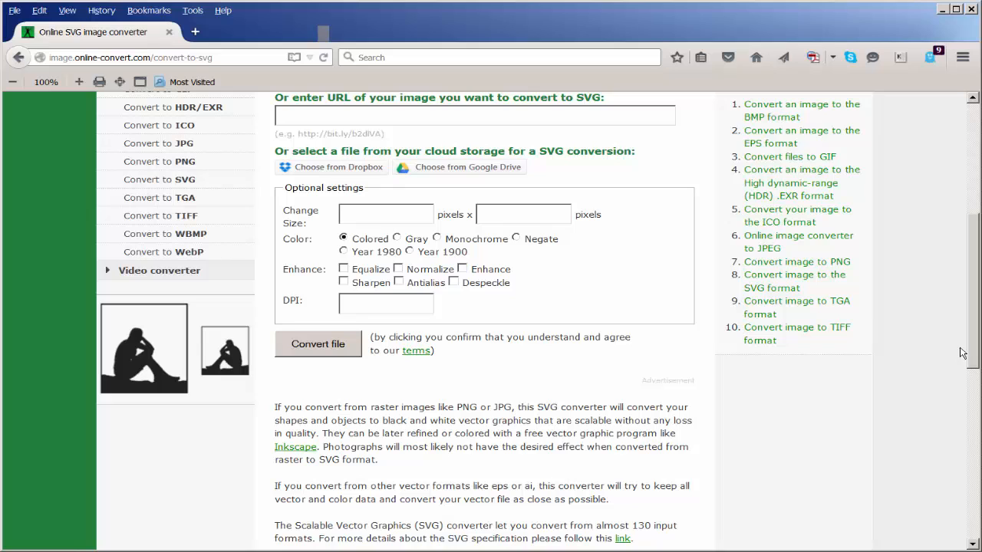
pyautogui.click(317, 344)
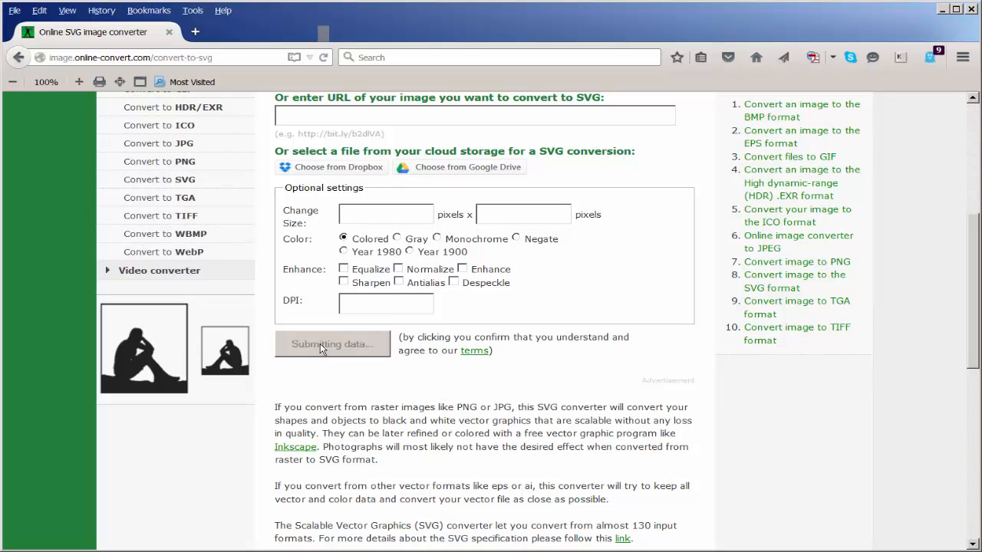
pyautogui.click(332, 344)
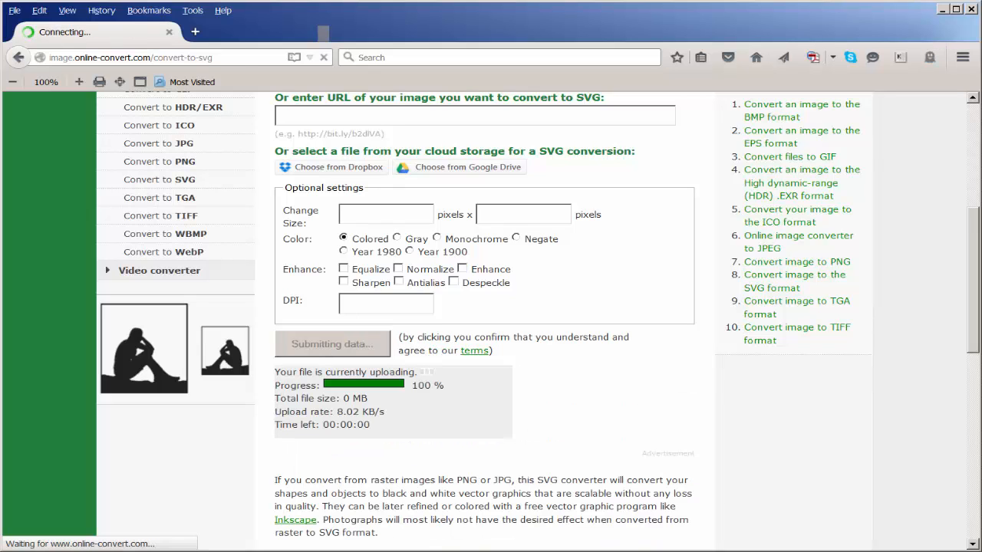
pyautogui.click(333, 343)
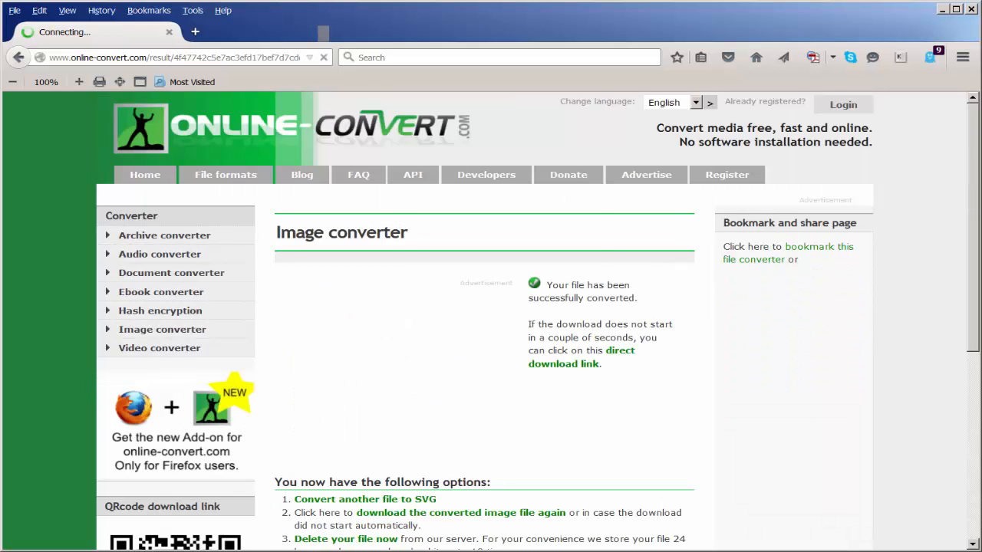
# Download and save the converted puzzle_piece_1.svg file
pyautogui.click(563, 358)
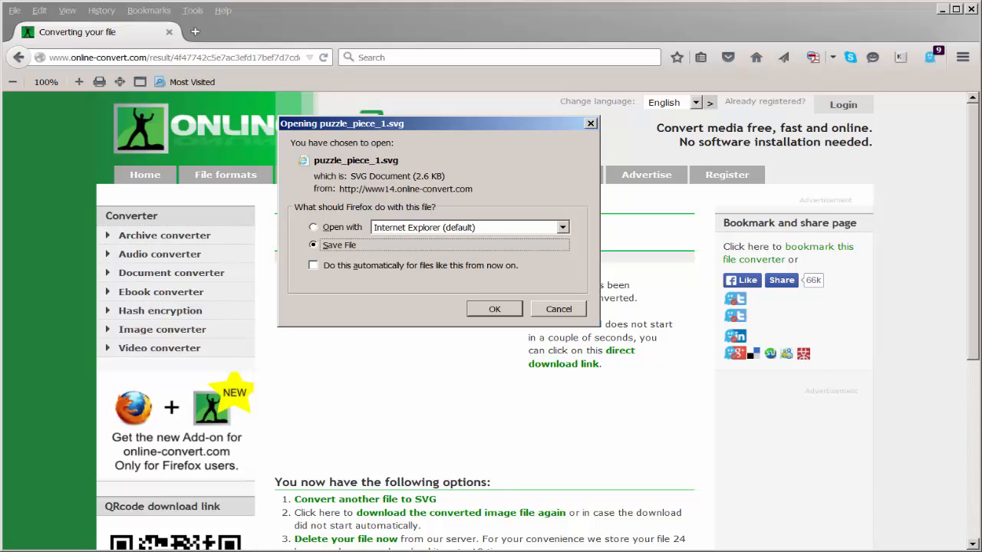
pyautogui.click(494, 308)
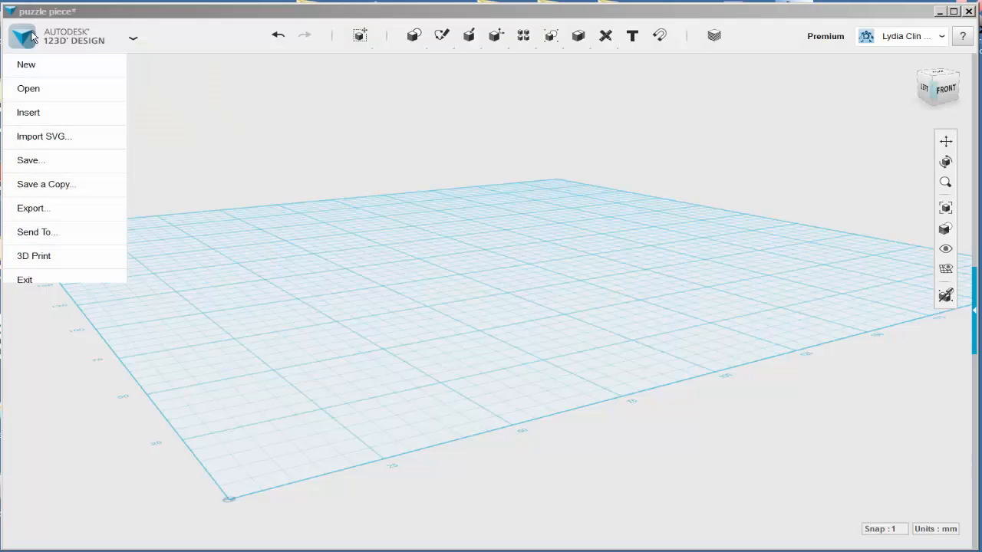
pyautogui.moveTo(44, 136)
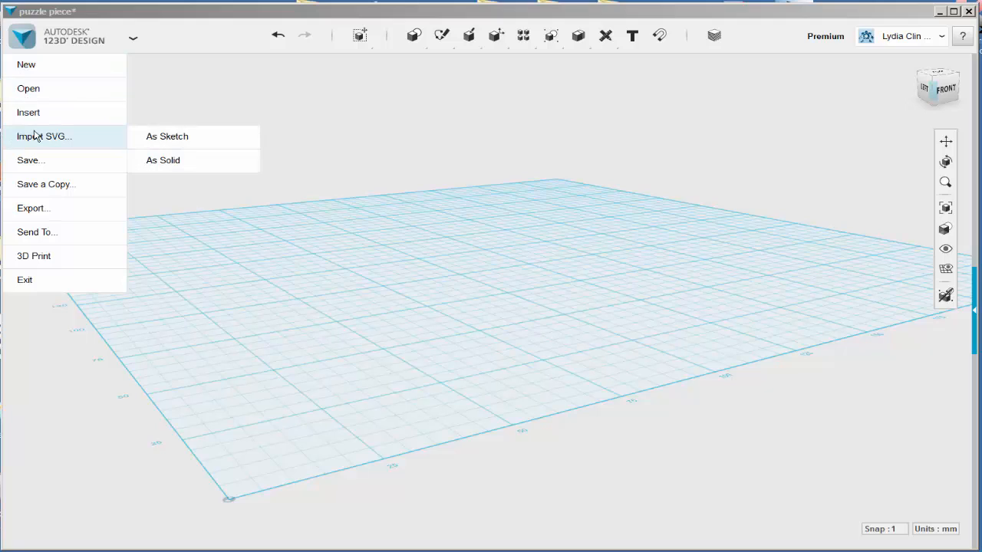
pyautogui.moveTo(158, 140)
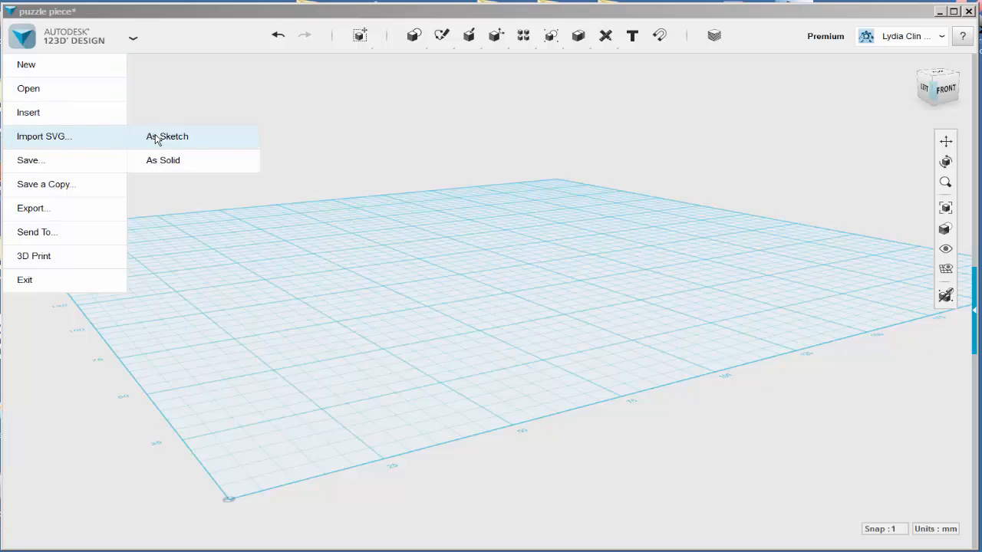
# Import puzzle piece1.svg from the cookie cutters folder as a sketch on the grid
pyautogui.click(166, 135)
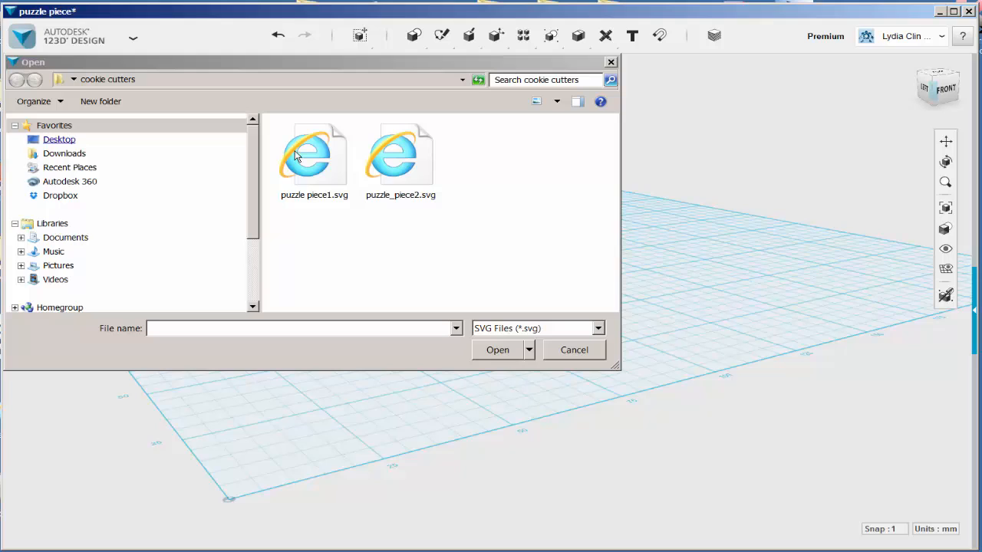
pyautogui.click(314, 153)
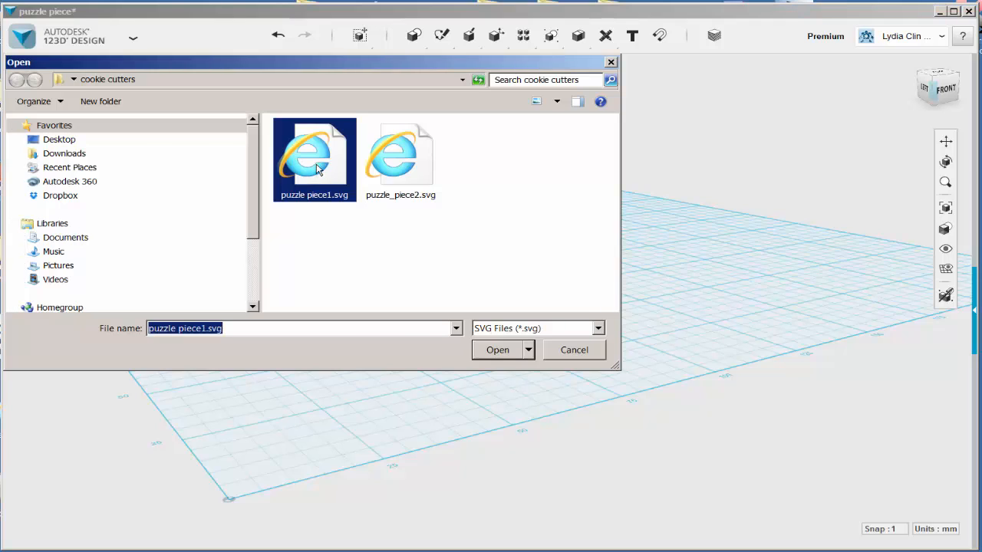
pyautogui.click(498, 350)
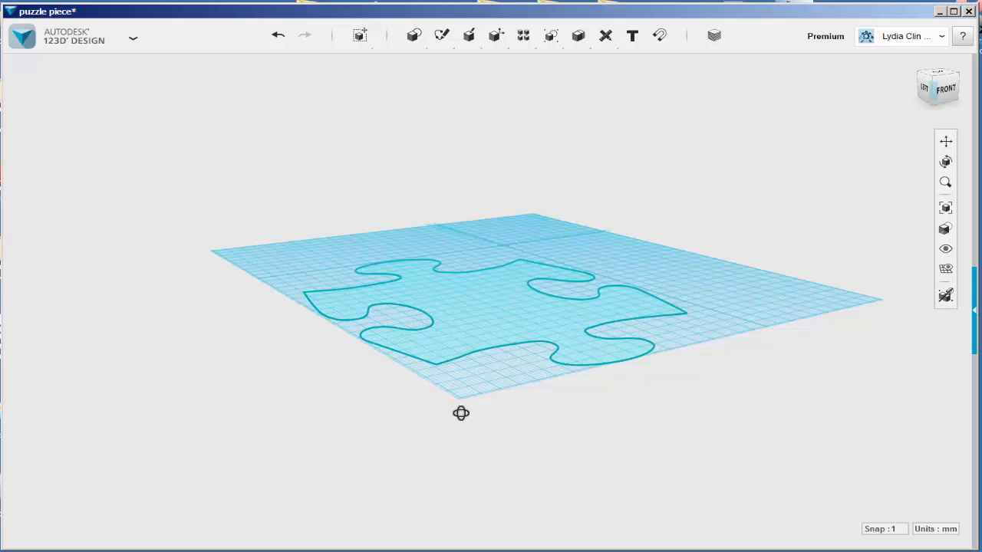
pyautogui.moveTo(460, 415)
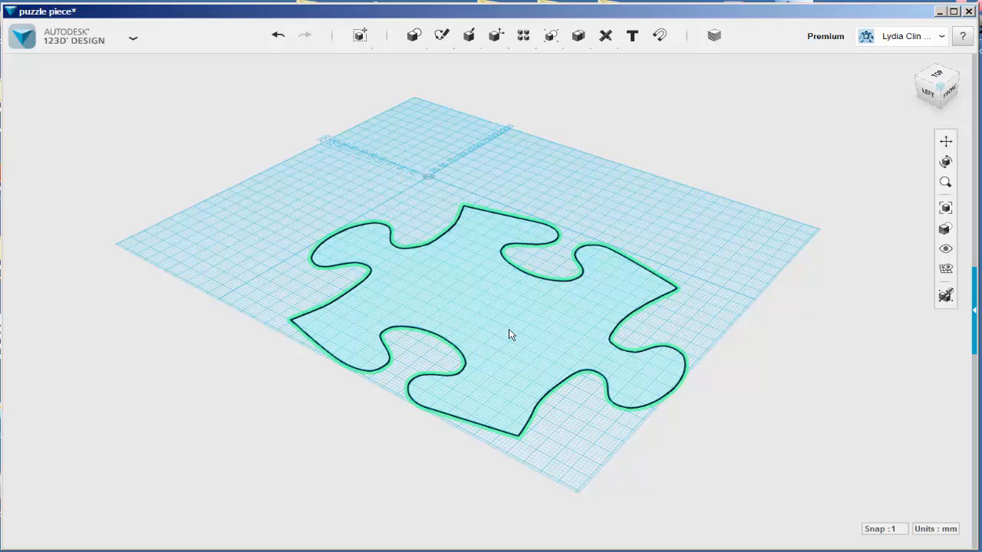
# Extrude the puzzle piece outline upward into a thin solid slab
pyautogui.click(510, 335)
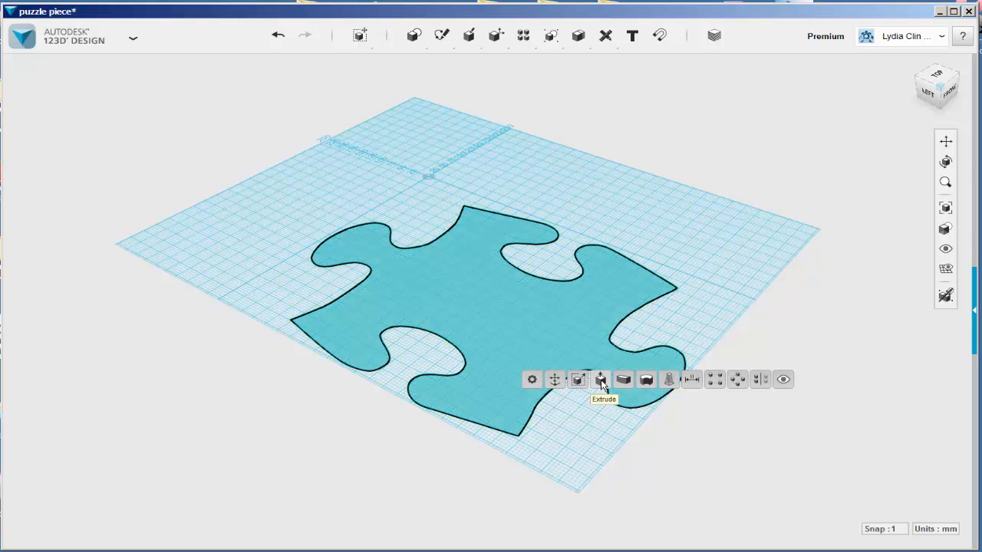
pyautogui.click(598, 380)
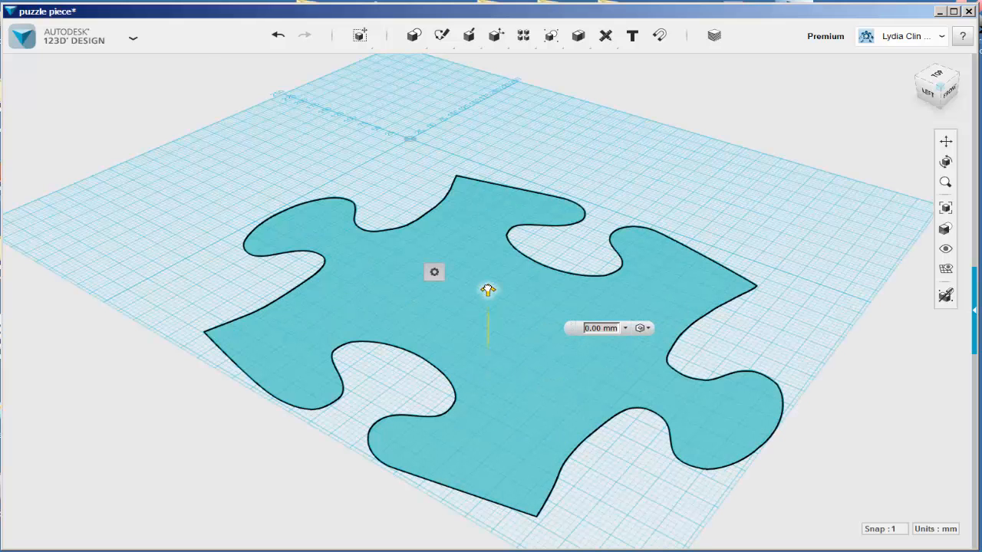
pyautogui.moveTo(488, 290); pyautogui.dragTo(488, 282)
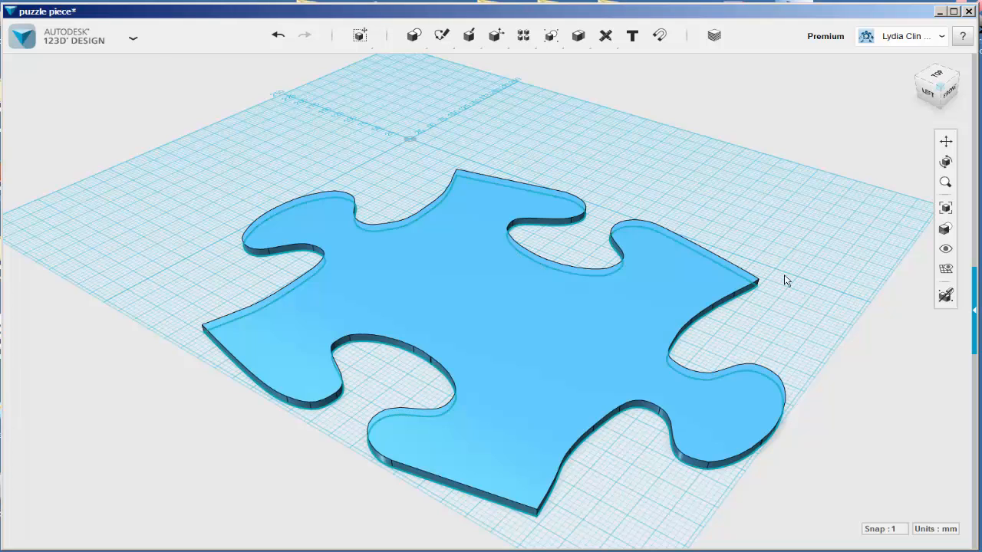
pyautogui.moveTo(786, 280); pyautogui.dragTo(779, 260)
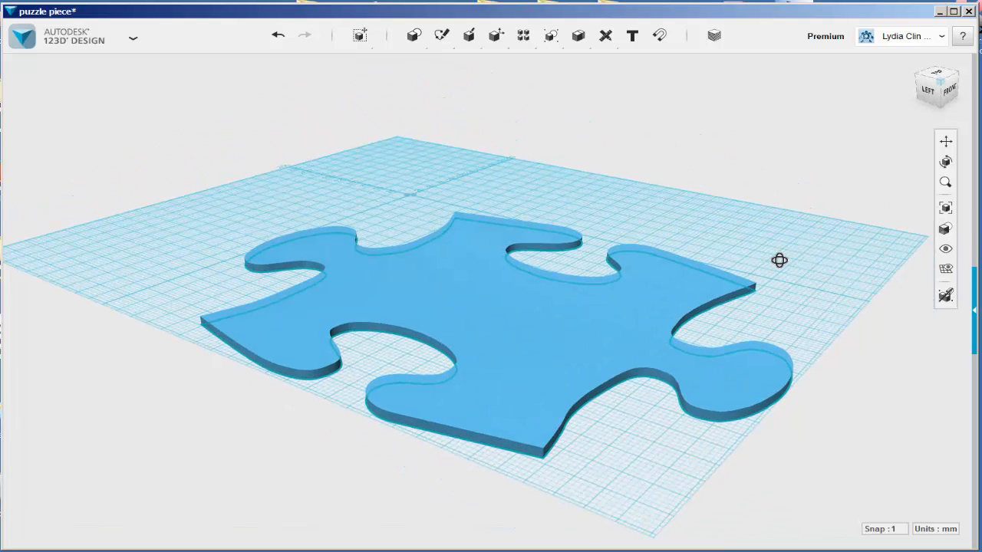
# Export the extruded puzzle piece as an STL mesh
pyautogui.click(135, 39)
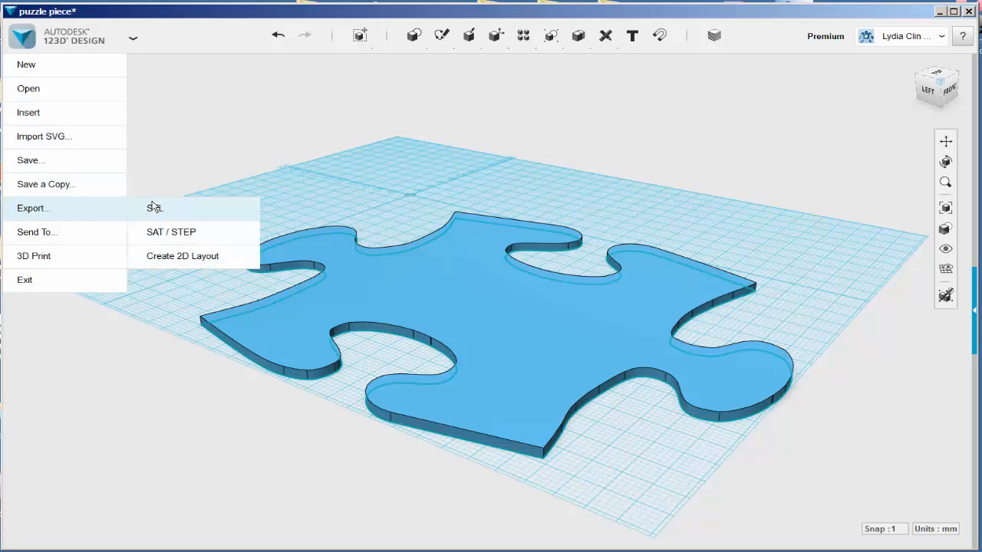
pyautogui.click(154, 208)
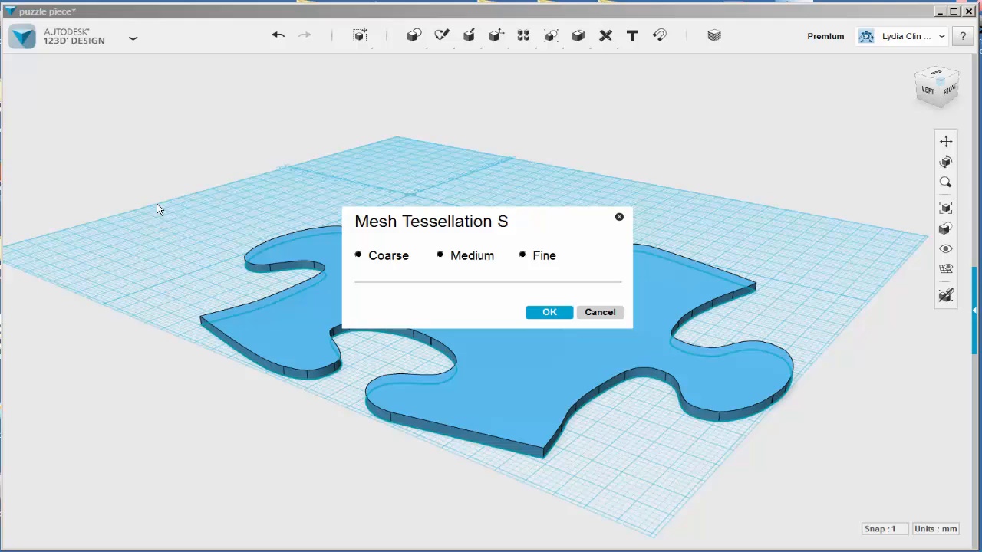
pyautogui.click(549, 312)
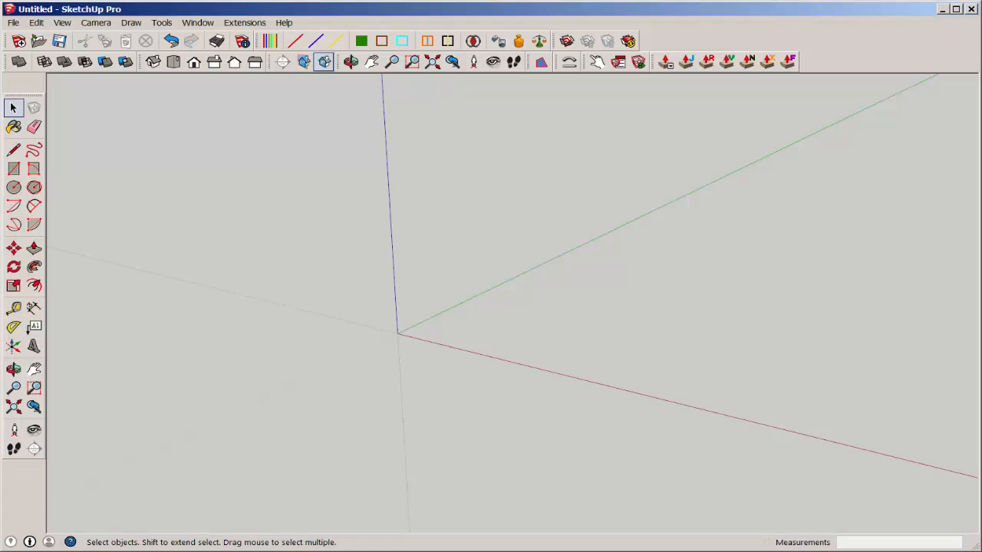
# Import puzzle piece.stl, filtering the import dialog to STereo Lithography (*.stl) files
pyautogui.click(12, 22)
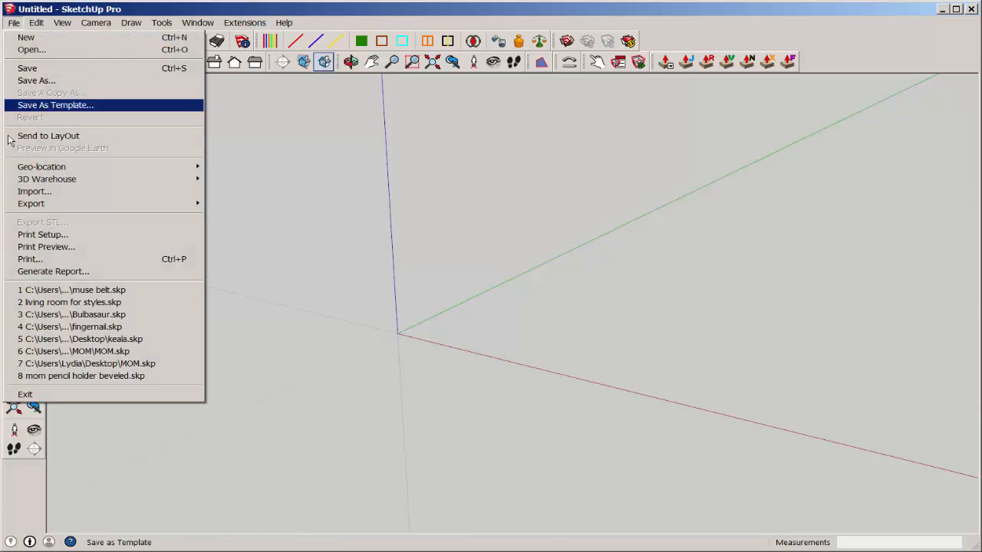
pyautogui.click(33, 191)
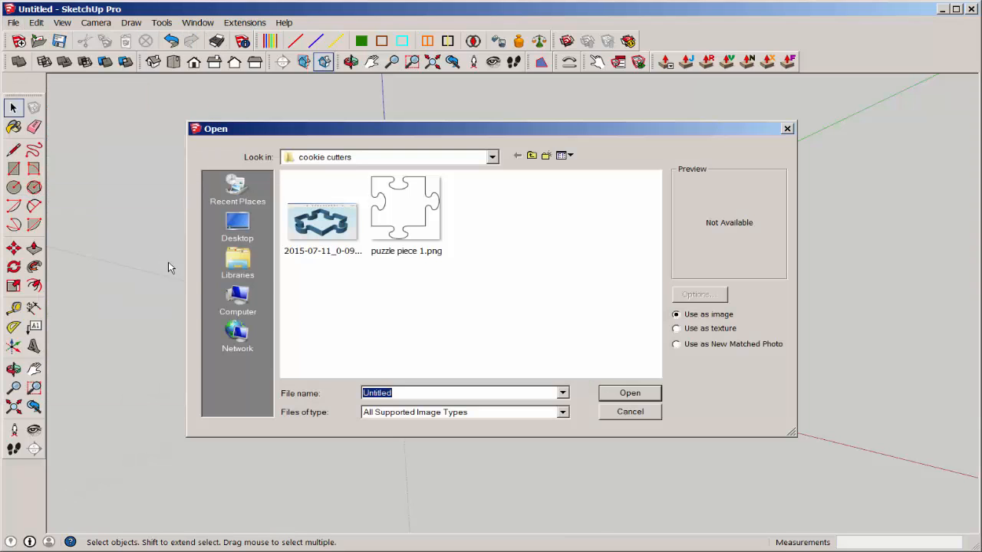
pyautogui.click(563, 412)
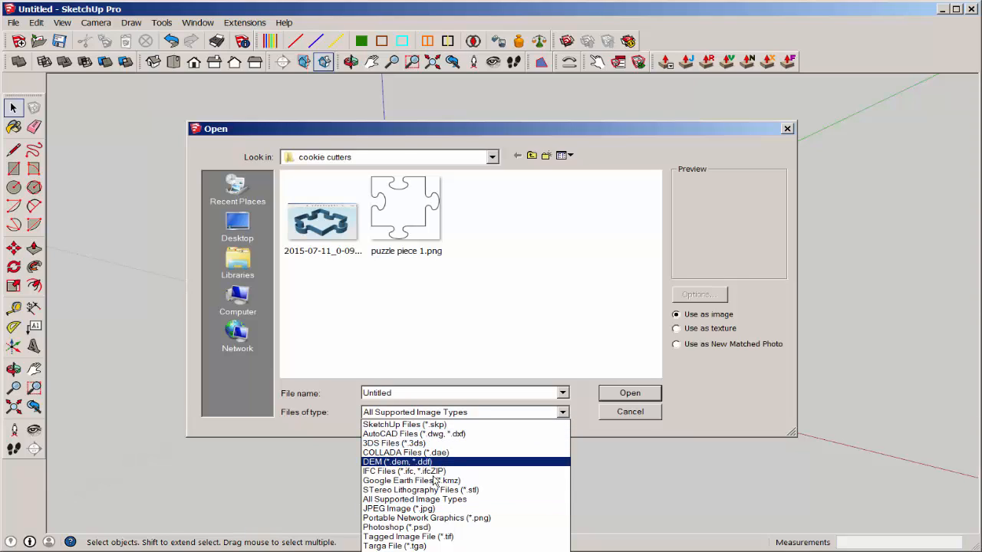
pyautogui.click(412, 490)
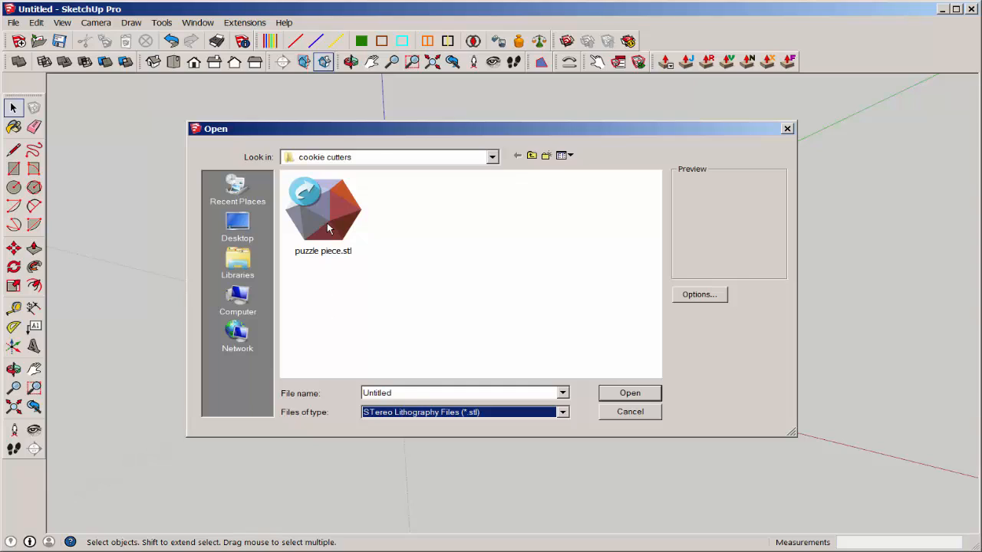
pyautogui.click(323, 211)
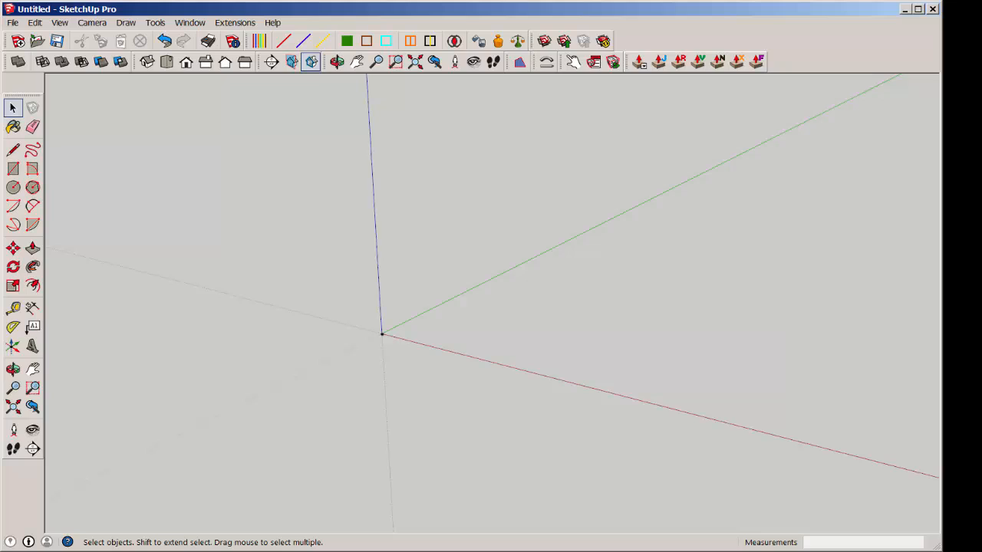
pyautogui.moveTo(393, 356)
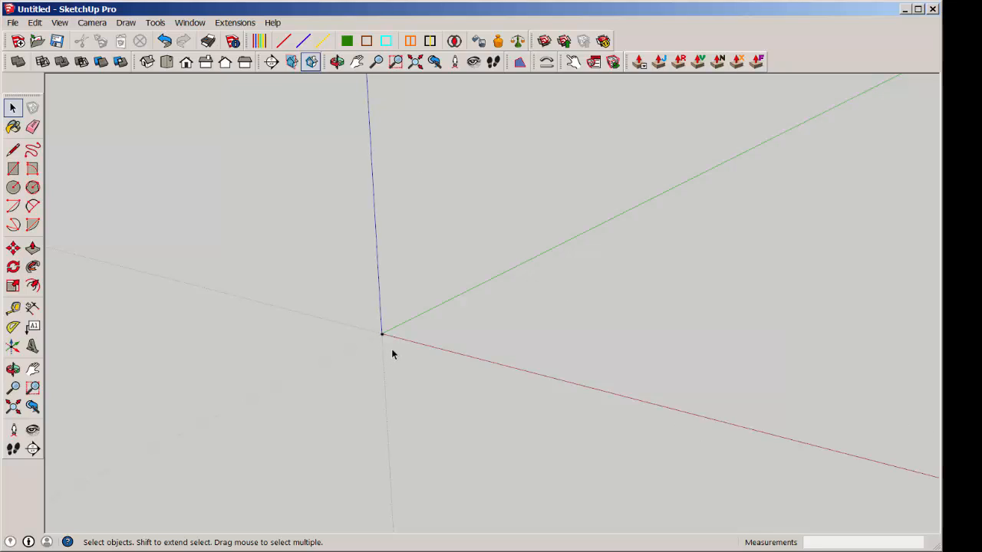
pyautogui.moveTo(413, 63)
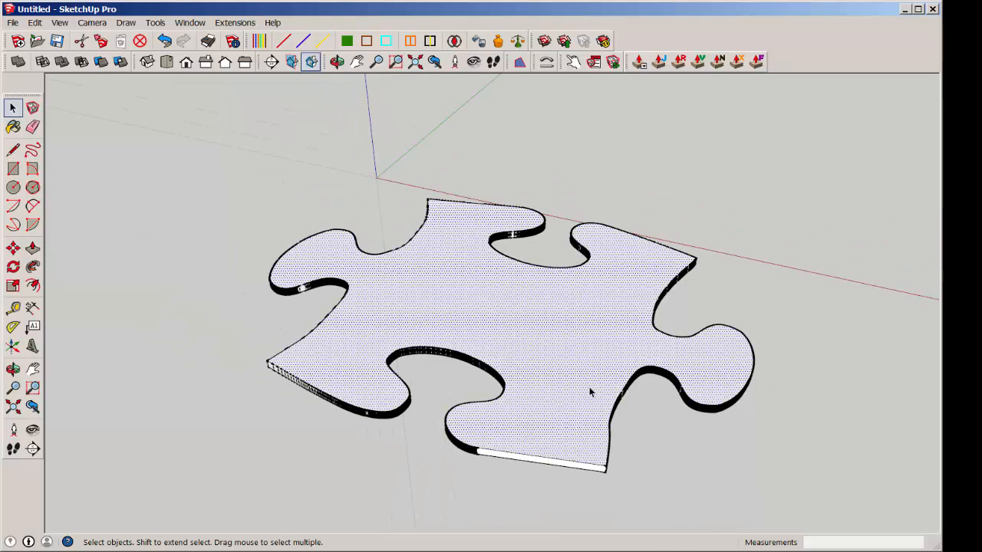
pyautogui.moveTo(51, 256)
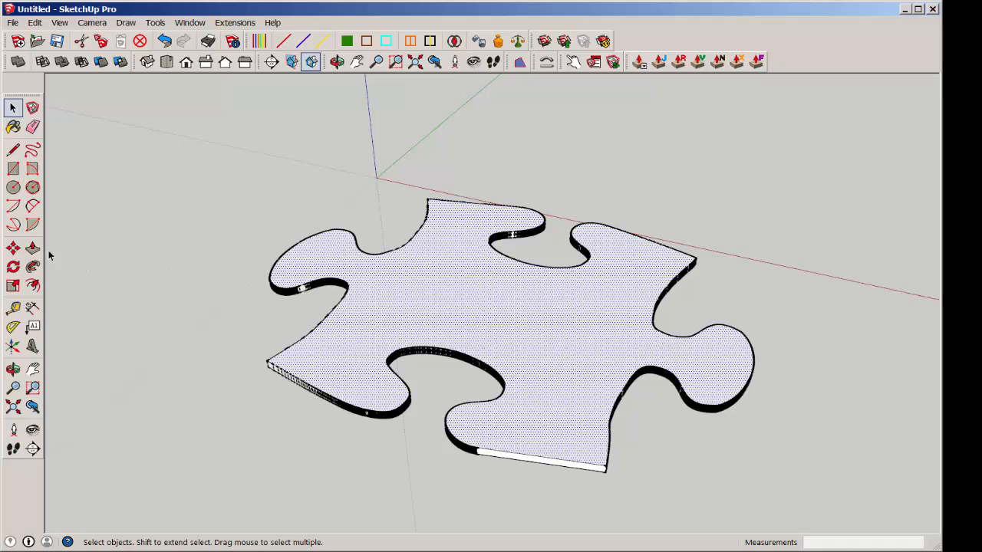
# Select the Push/Pull tool once the imported puzzle slab appears
pyautogui.click(31, 247)
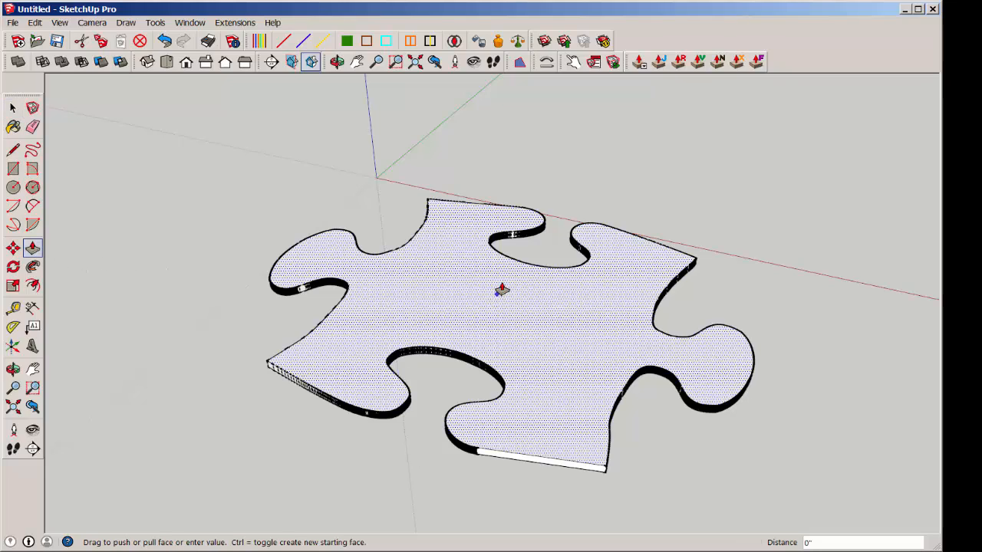